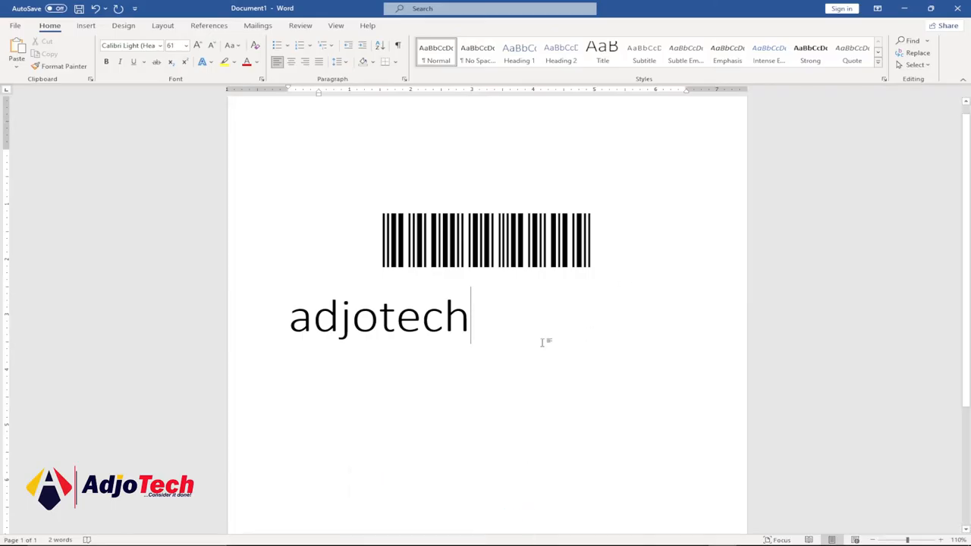
Apply the Bar-Code 39 font to the word adjotech so it matches the barcode above
{"action": "left_click", "coordinate": [485, 250]}
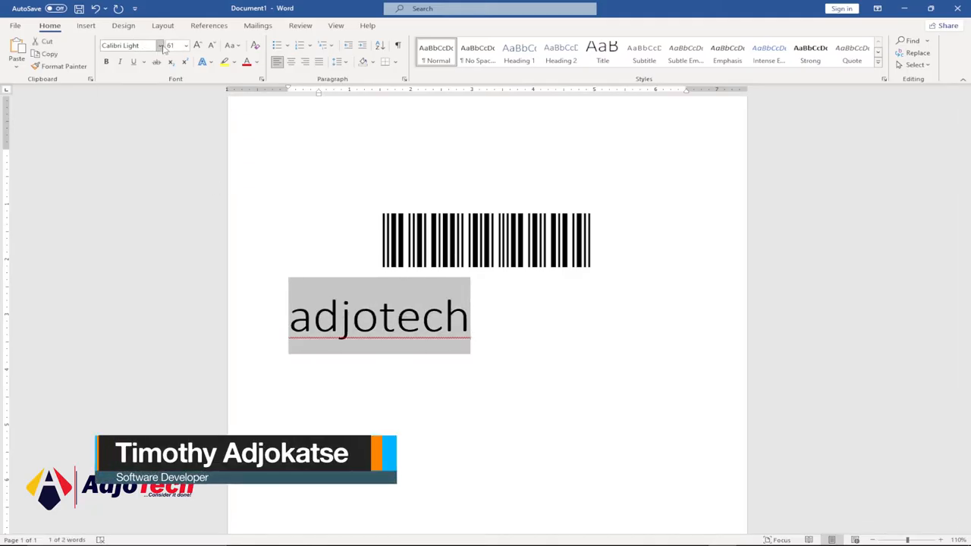
{"action": "left_click", "coordinate": [161, 46]}
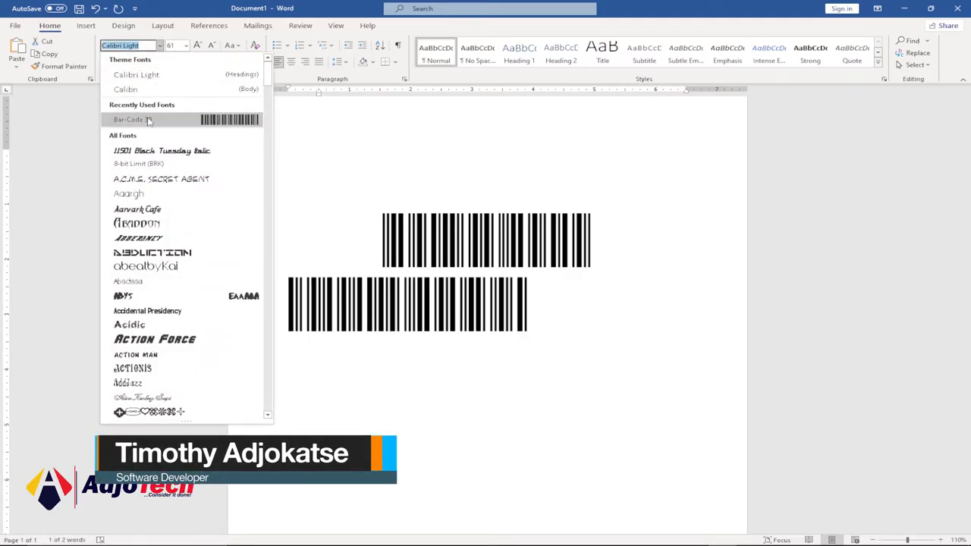
{"action": "left_click", "coordinate": [140, 119]}
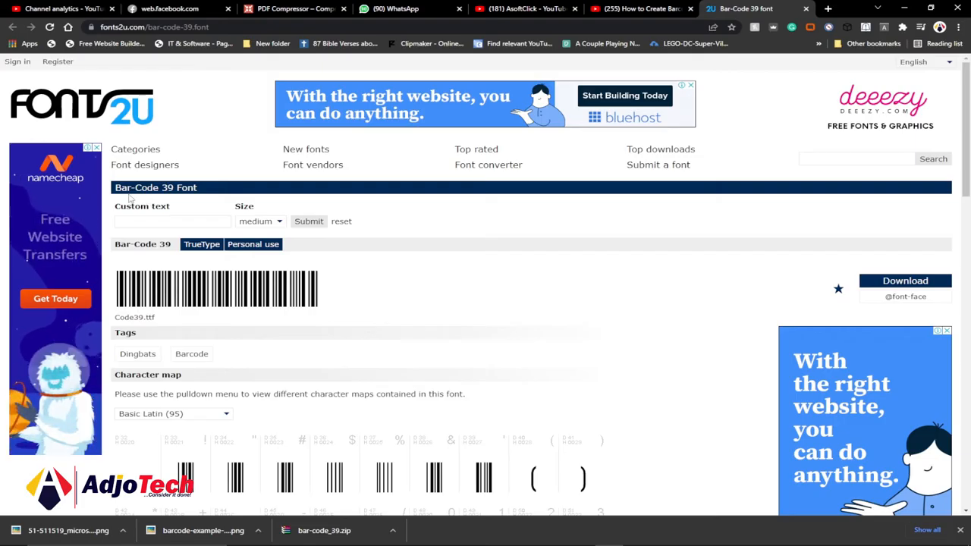
{"action": "mouse_move", "coordinate": [904, 281]}
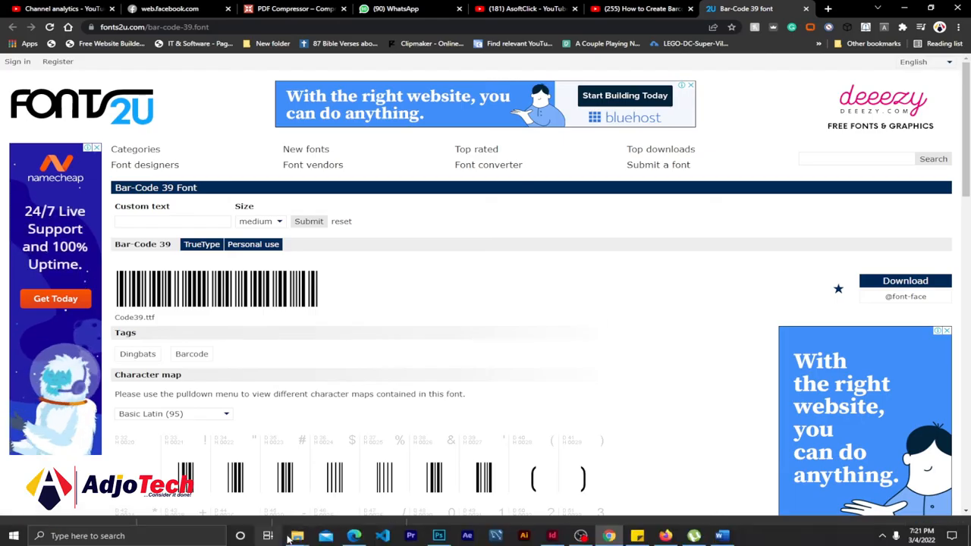
Switch from the fonts2u.com Bar-Code 39 page to the downloaded font files
{"action": "left_click", "coordinate": [300, 537]}
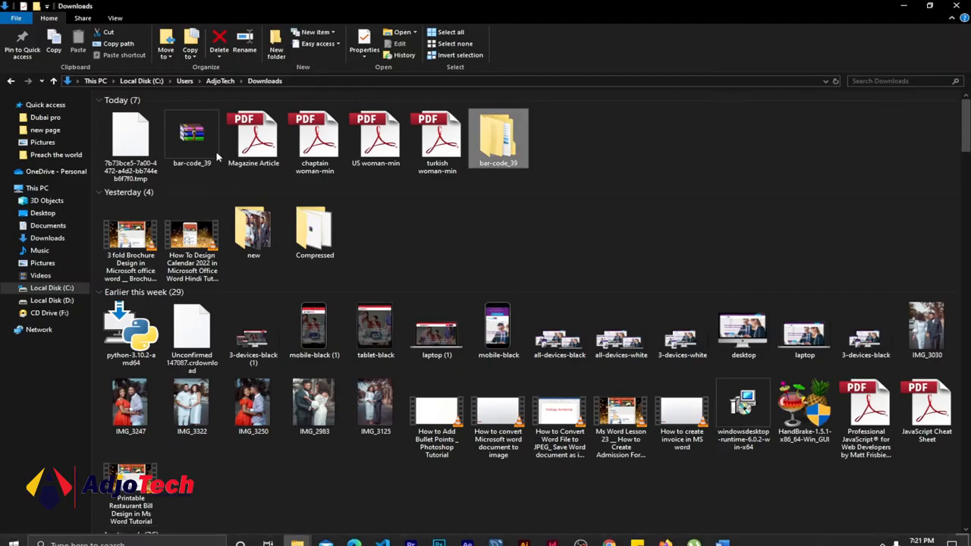
Extract bar-code_39.zip in Downloads and go into the bar-code_39 > Bar-Code_39 folder
{"action": "left_click", "coordinate": [191, 136]}
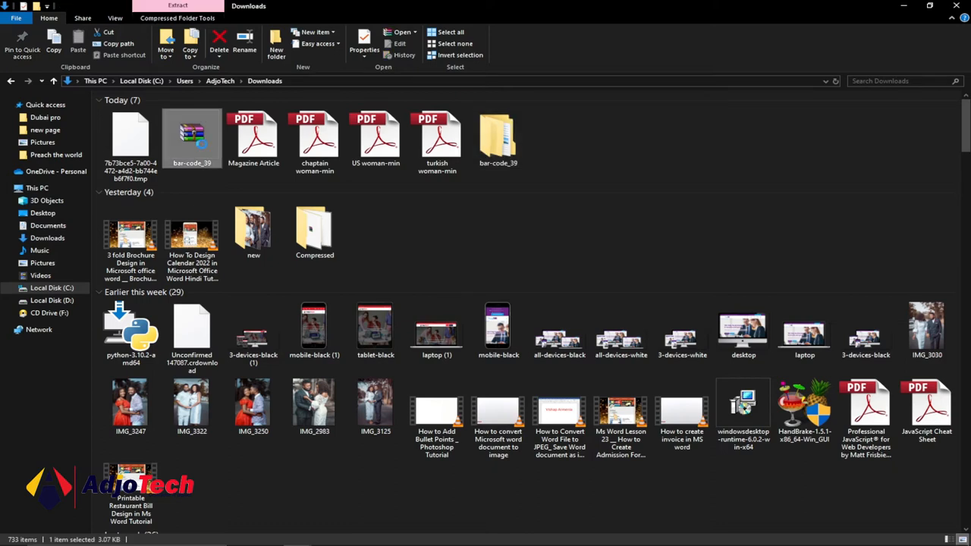
{"action": "right_click", "coordinate": [191, 137]}
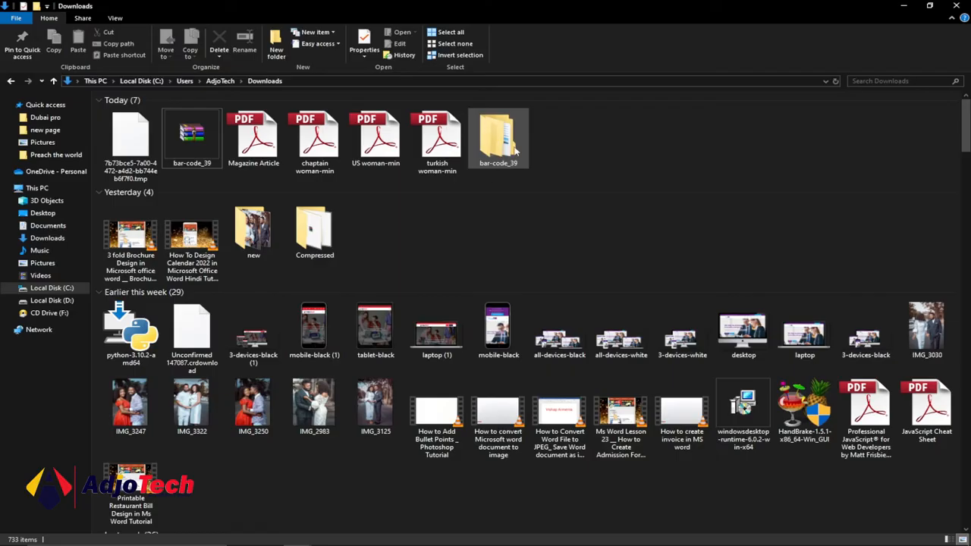
{"action": "double_click", "coordinate": [497, 136]}
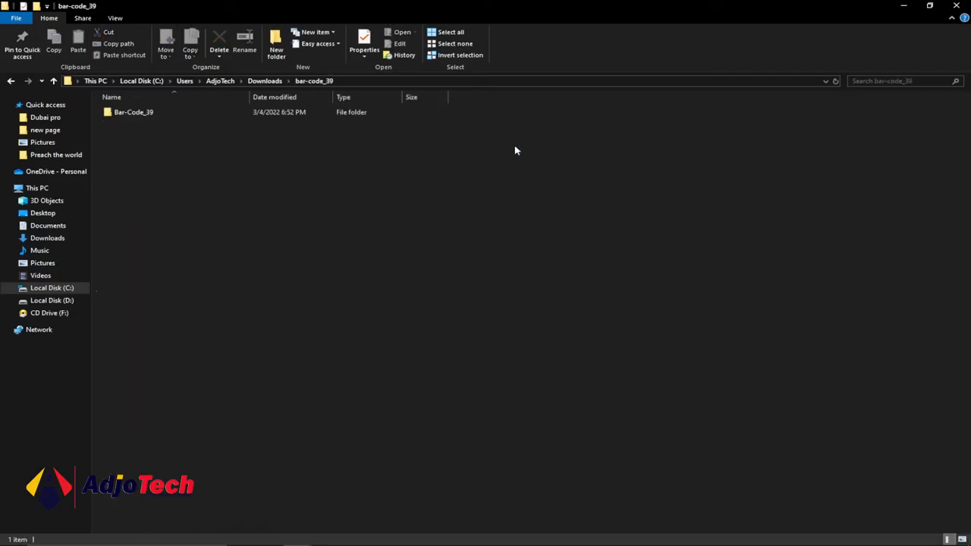
{"action": "double_click", "coordinate": [133, 112]}
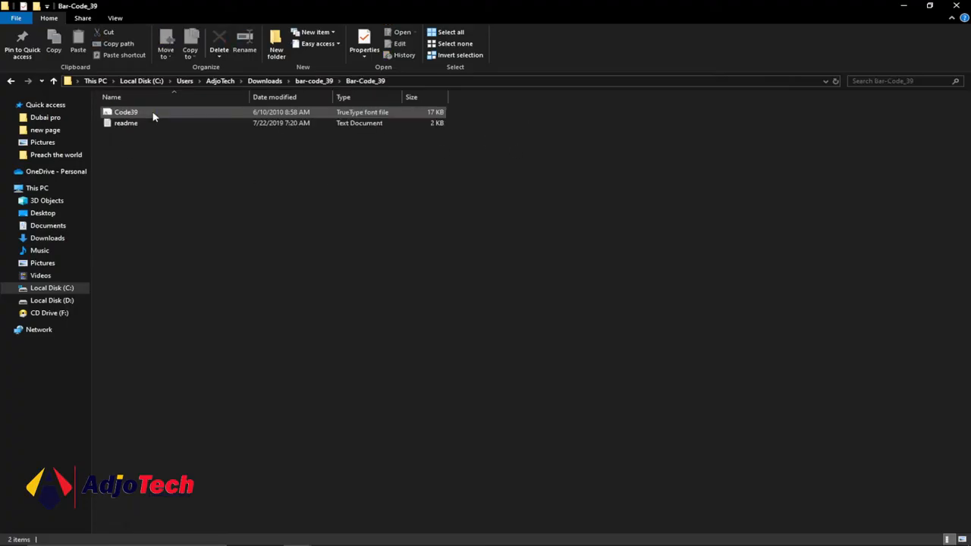
{"action": "mouse_move", "coordinate": [165, 118]}
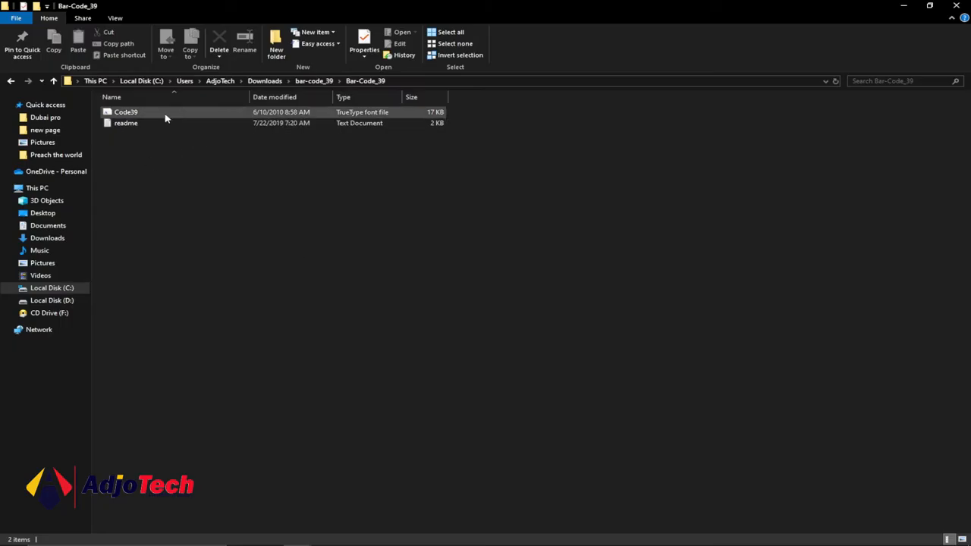
Preview the Code39 font file and install it from its context menu
{"action": "left_click", "coordinate": [126, 113]}
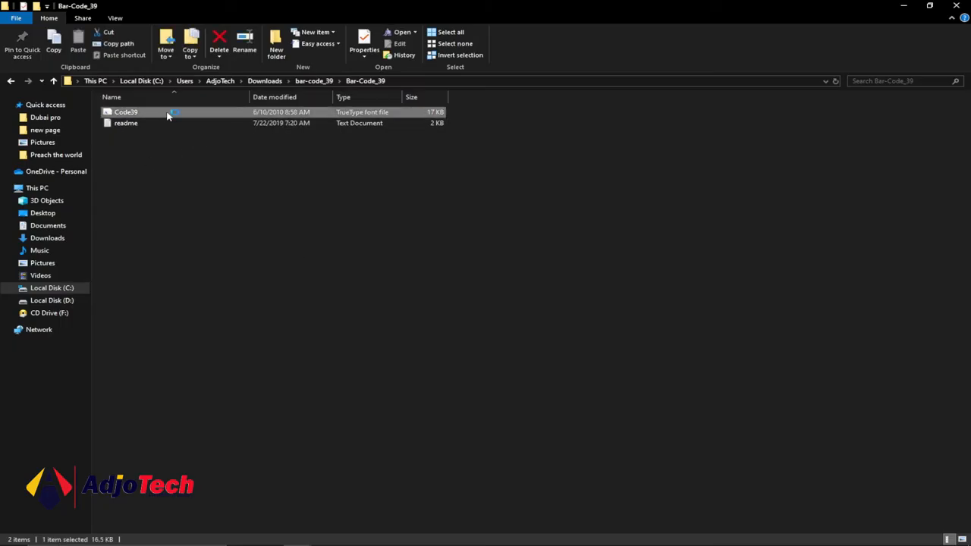
{"action": "double_click", "coordinate": [124, 113]}
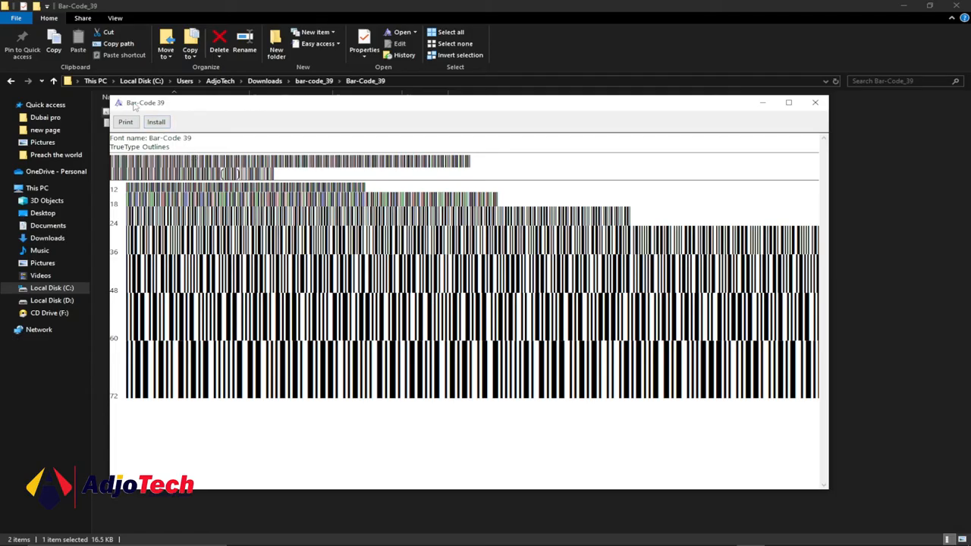
{"action": "mouse_move", "coordinate": [815, 103]}
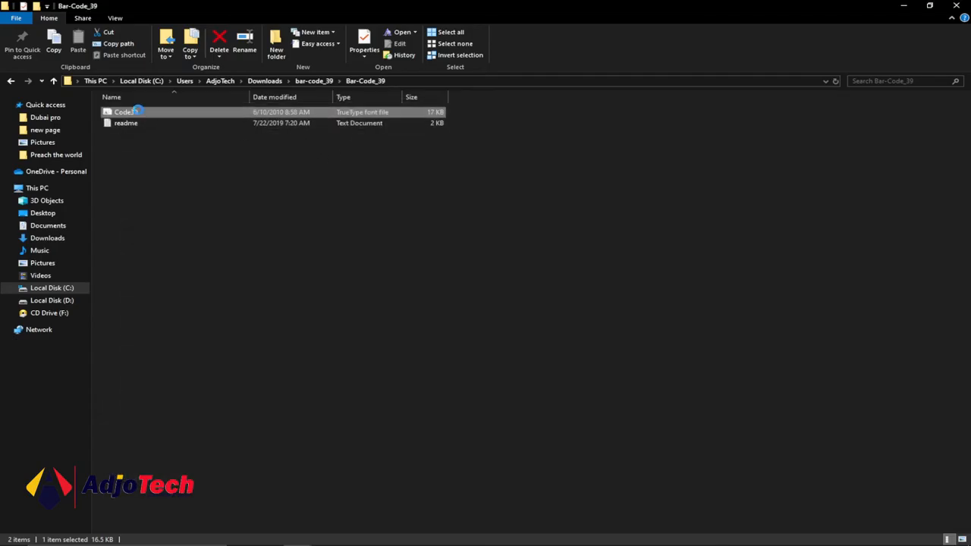
{"action": "right_click", "coordinate": [124, 112]}
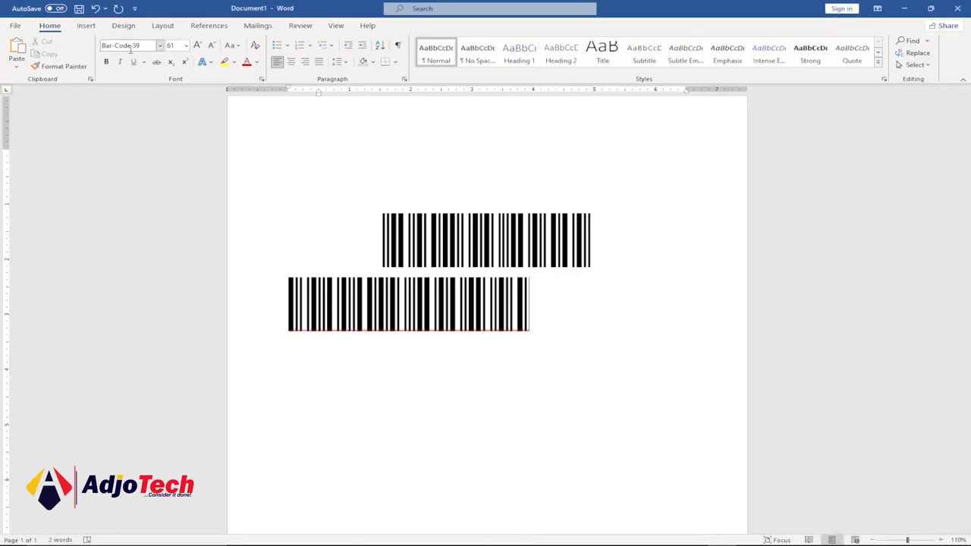
{"action": "mouse_move", "coordinate": [135, 47]}
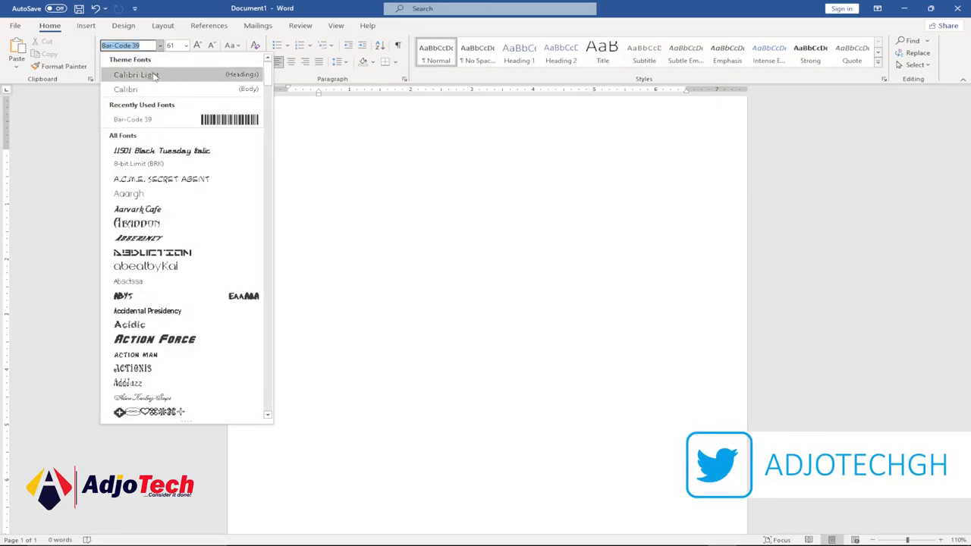
Type 'timothy' in Calibri Light and select the word
{"action": "left_click", "coordinate": [136, 76]}
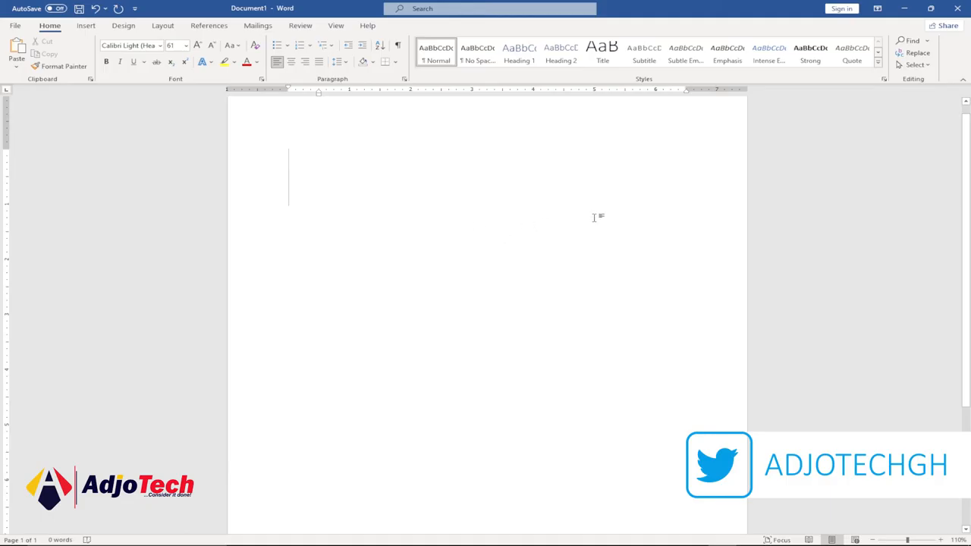
{"action": "mouse_move", "coordinate": [586, 182]}
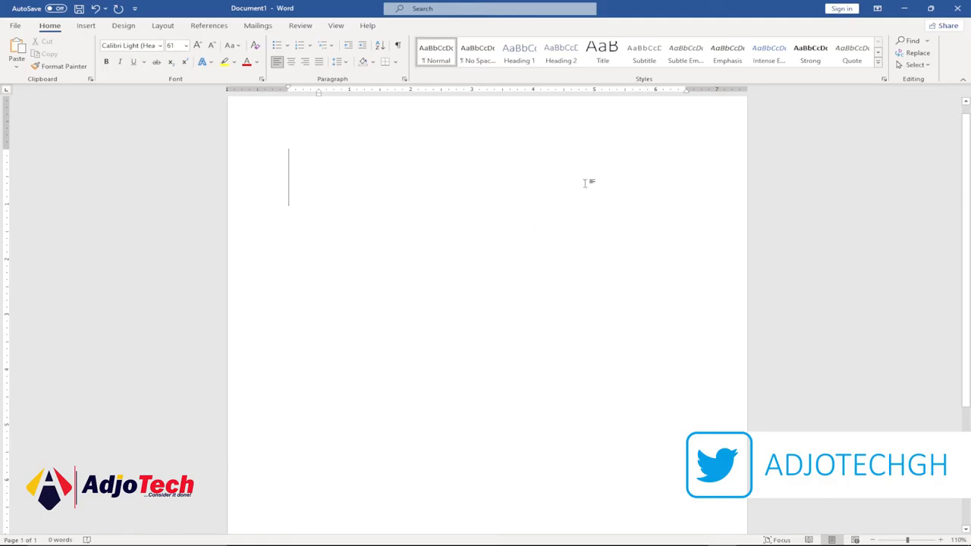
{"action": "type", "text": "timothy"}
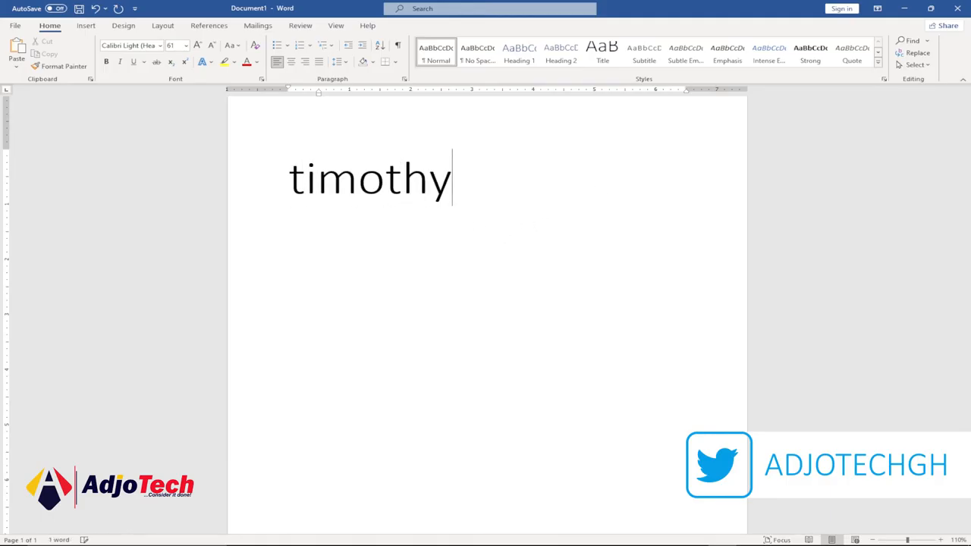
{"action": "double_click", "coordinate": [370, 179]}
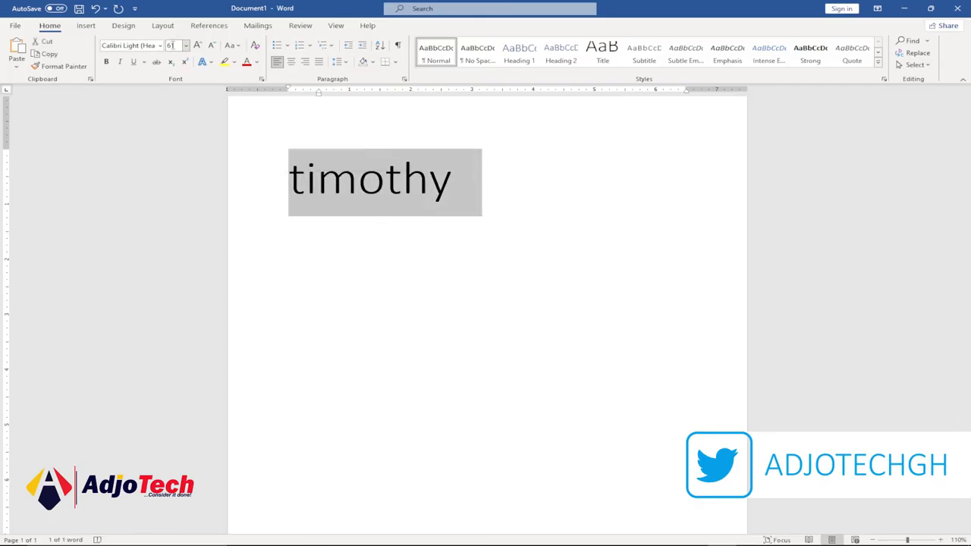
Render 'timothy' as a Bar-Code 39 barcode and move to the empty line below it
{"action": "left_click", "coordinate": [174, 46]}
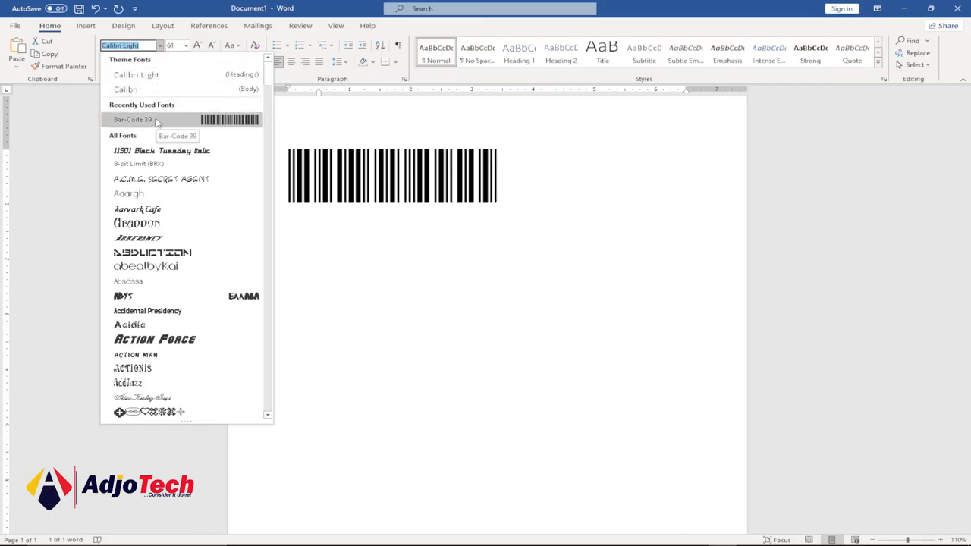
{"action": "left_click", "coordinate": [133, 118]}
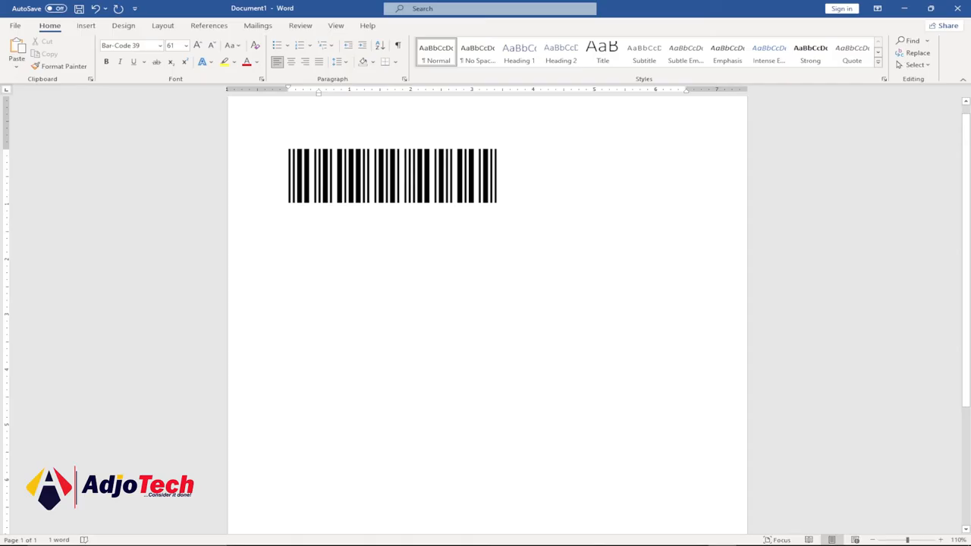
{"action": "left_click", "coordinate": [134, 46]}
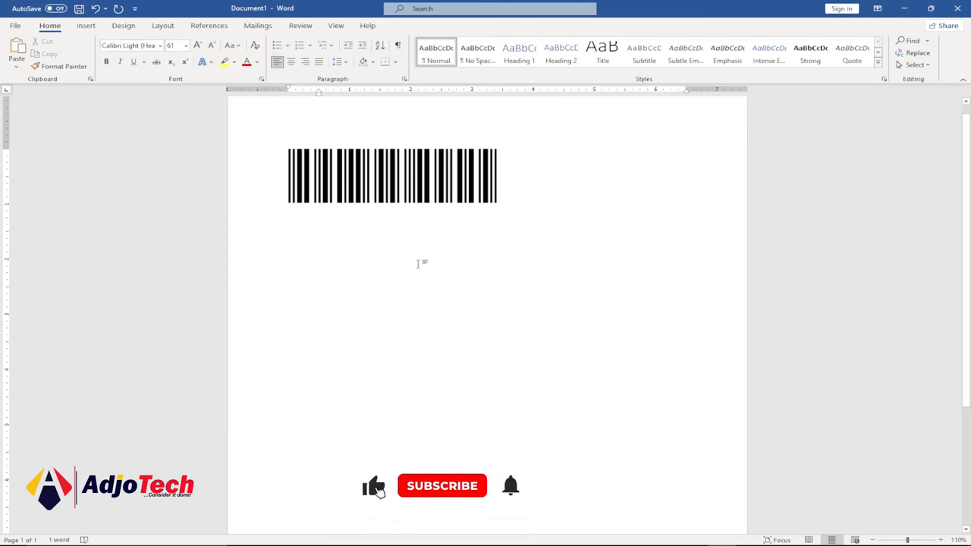
{"action": "left_click", "coordinate": [443, 486]}
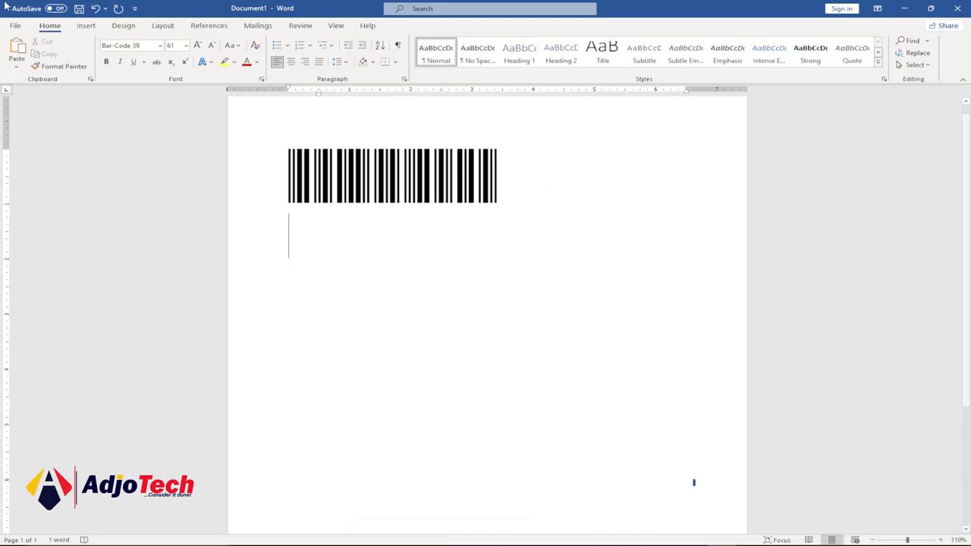
Type adjotech in Calibri Light on the next line and convert it to a Bar-Code 39 barcode
{"action": "left_click", "coordinate": [177, 46]}
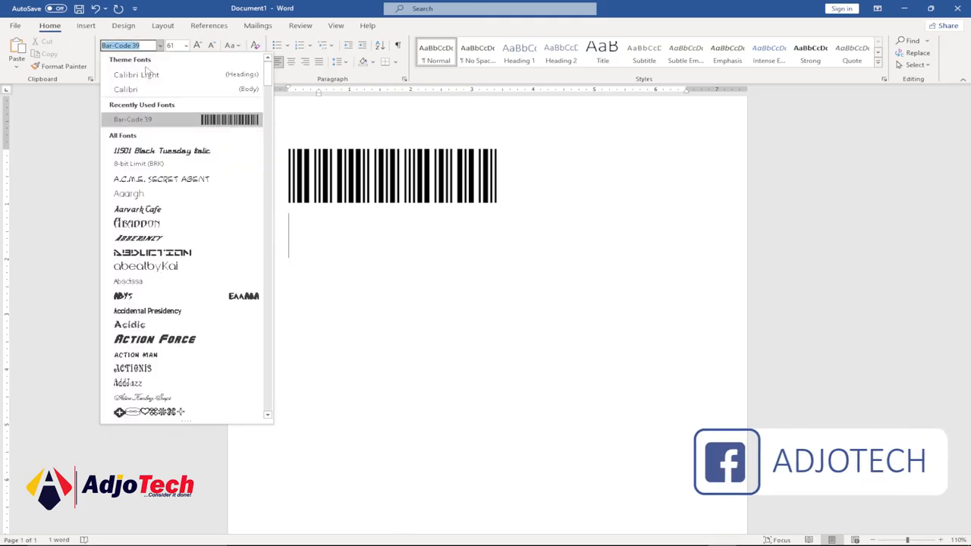
{"action": "left_click", "coordinate": [135, 75]}
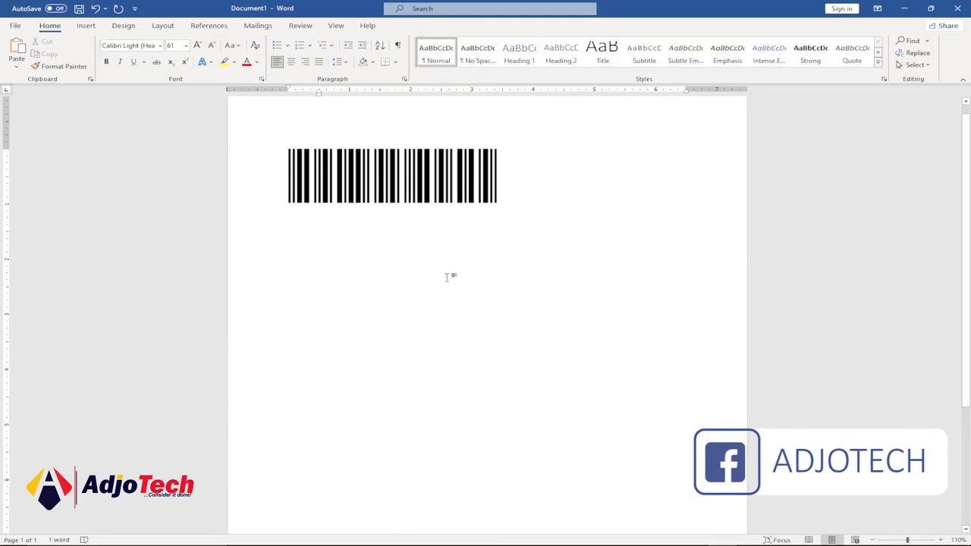
{"action": "type", "text": "adjotech"}
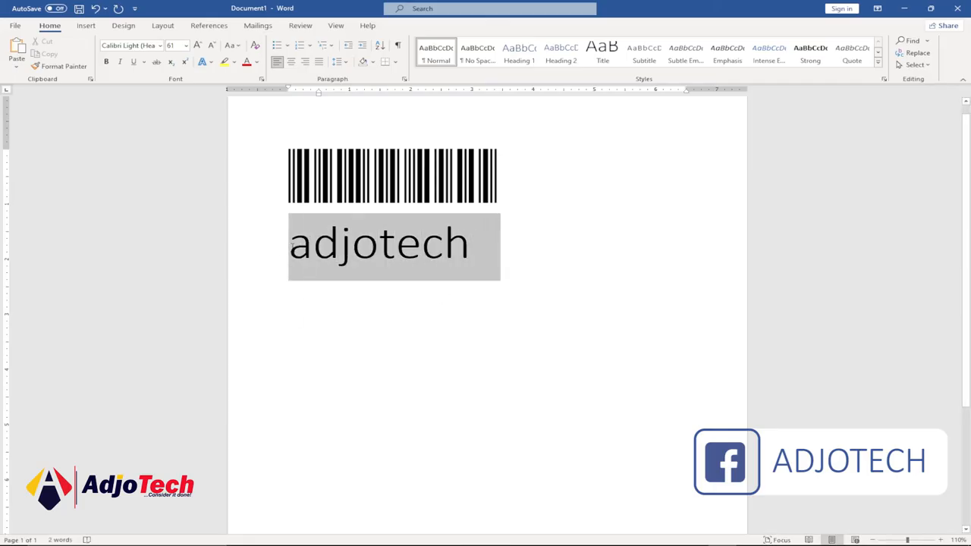
{"action": "left_click", "coordinate": [173, 46]}
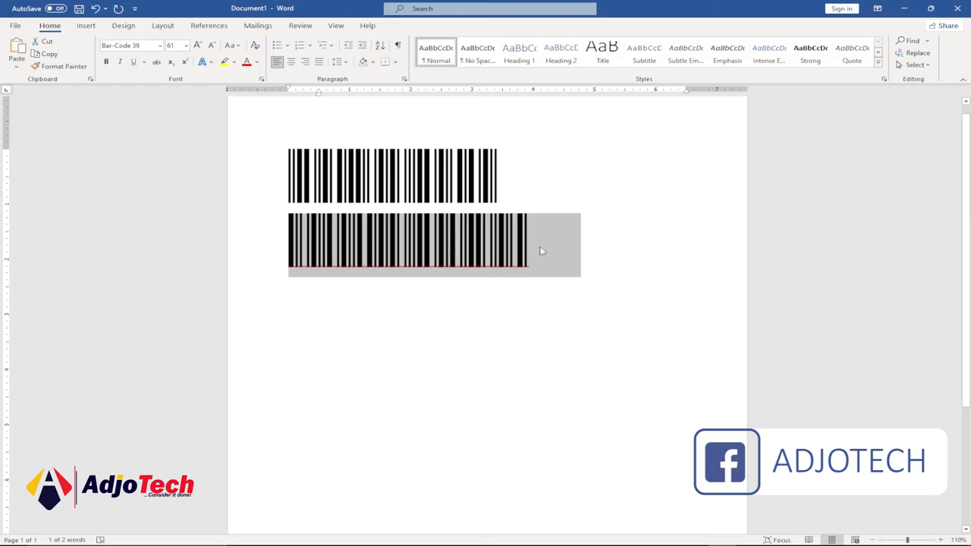
{"action": "left_click", "coordinate": [543, 244]}
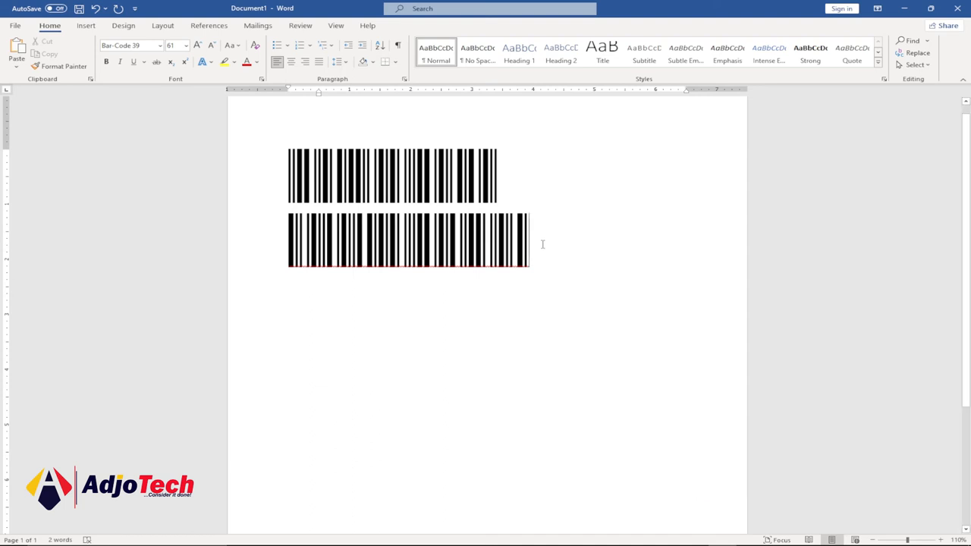
{"action": "mouse_move", "coordinate": [549, 241]}
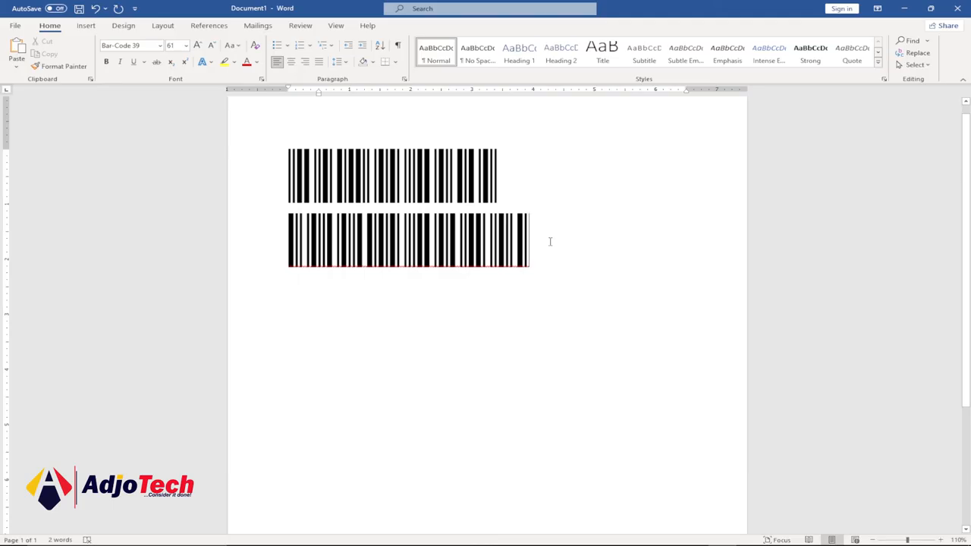
{"action": "mouse_move", "coordinate": [556, 230]}
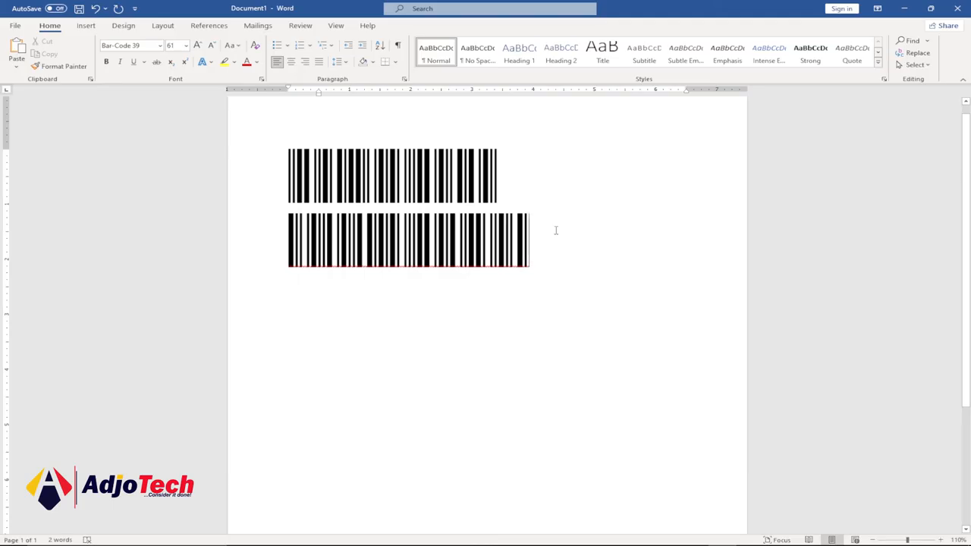
{"action": "mouse_move", "coordinate": [724, 410]}
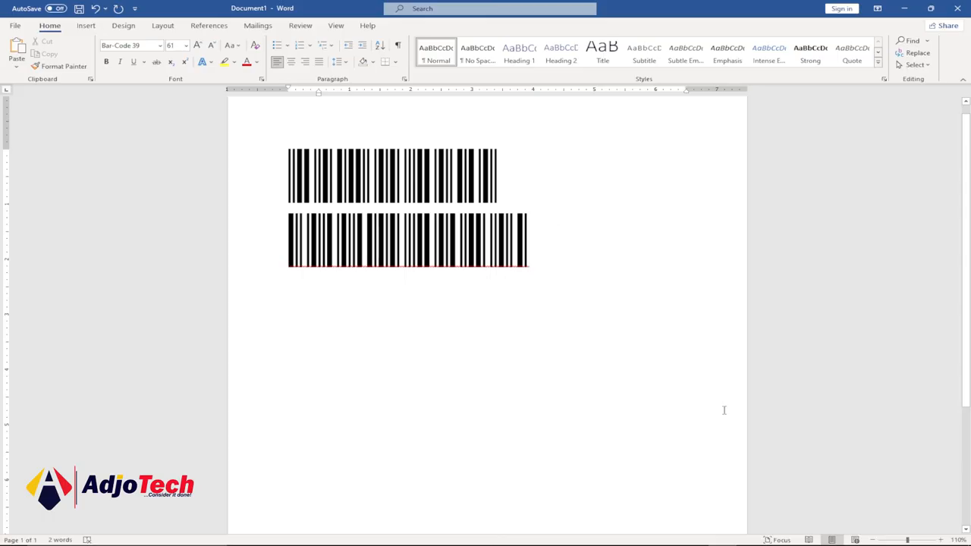